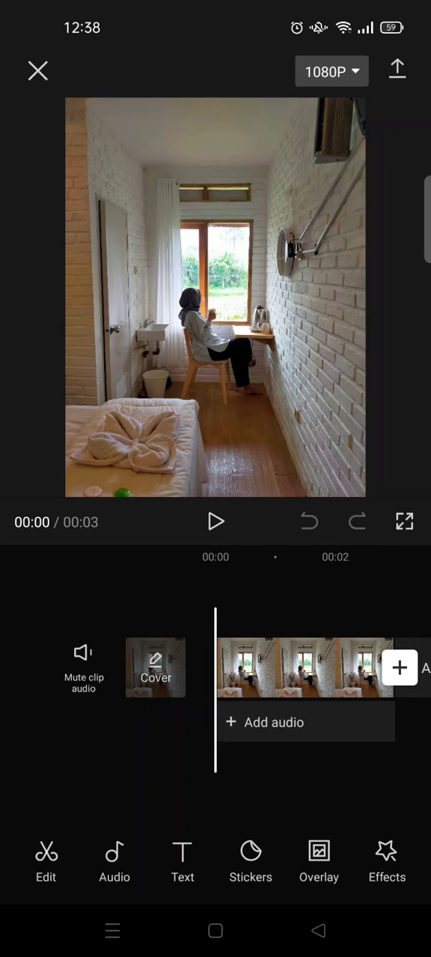
- Select the 3-second room photo clip and show its Rotate, Mirror and Crop options
left_click(305, 667)
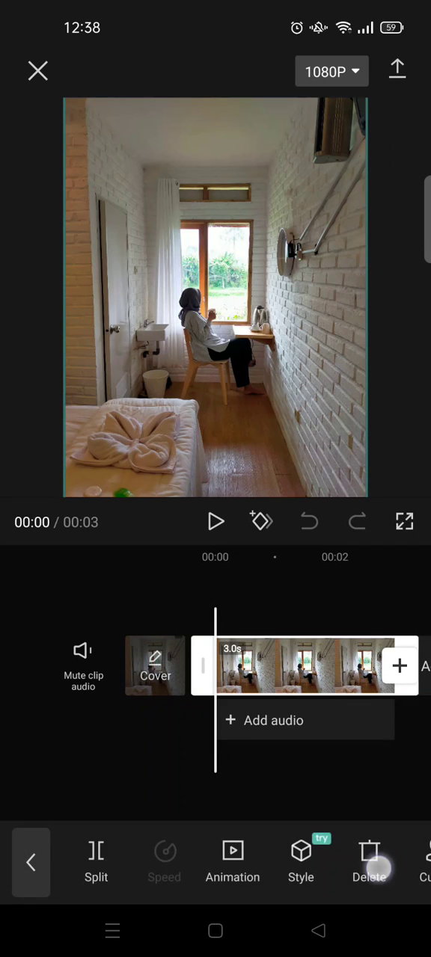
scroll("left", 3)
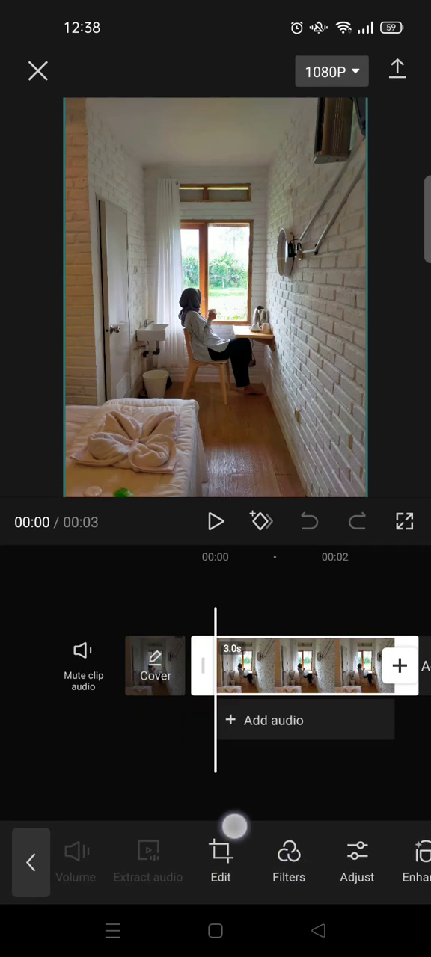
left_click(220, 860)
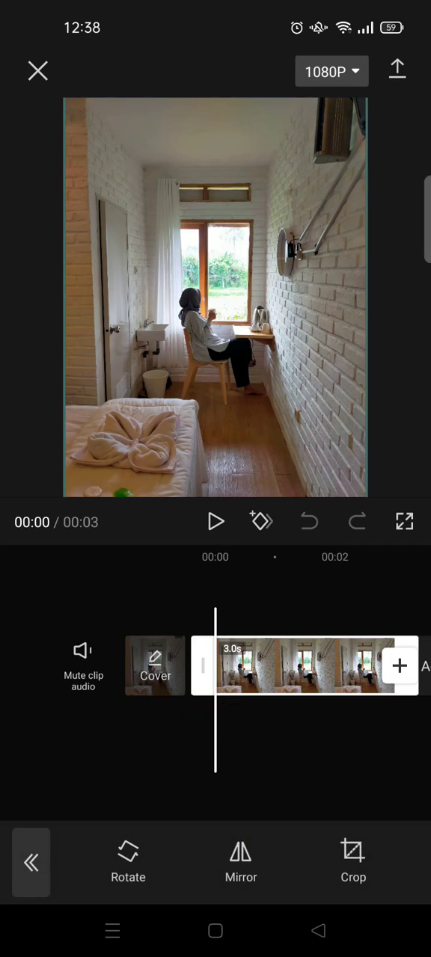
- Mirror the room photo, undo it, then mirror it again so it stays flipped
left_click(241, 861)
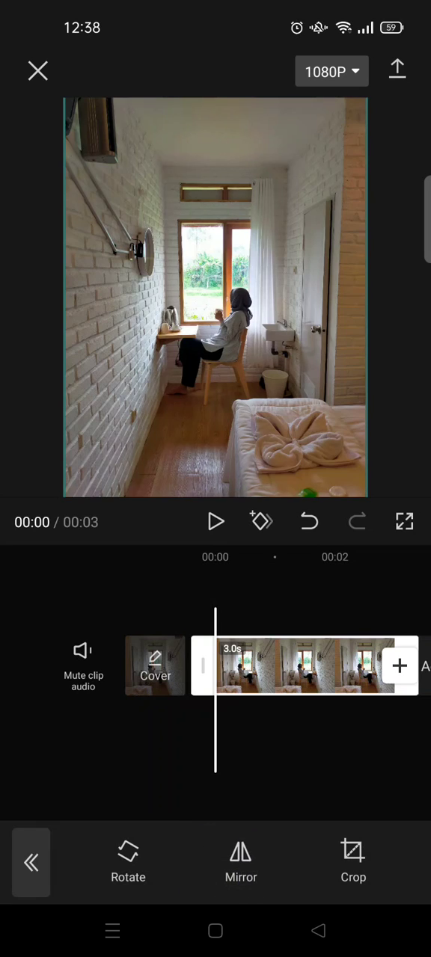
left_click(241, 860)
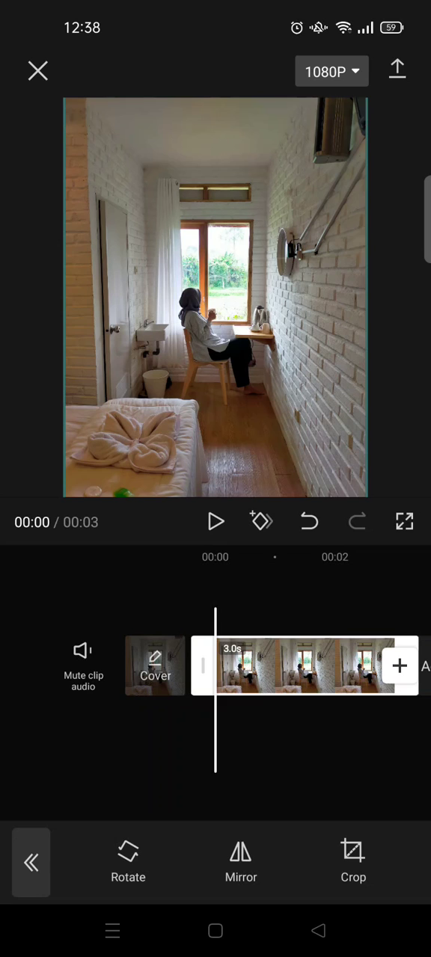
left_click(241, 860)
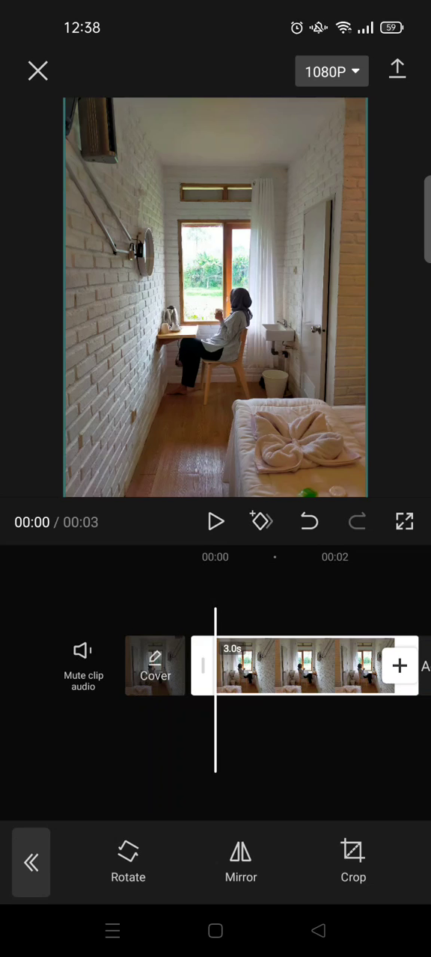